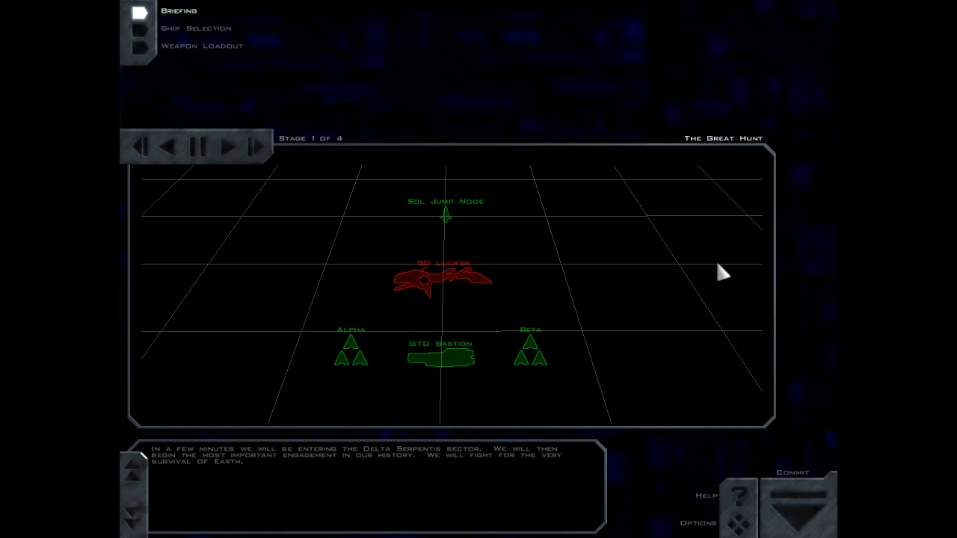
Advance the briefing through stages 2 and 3, where Alpha and Beta cover the Bastion.
{"action": "left_click", "coordinate": [228, 147]}
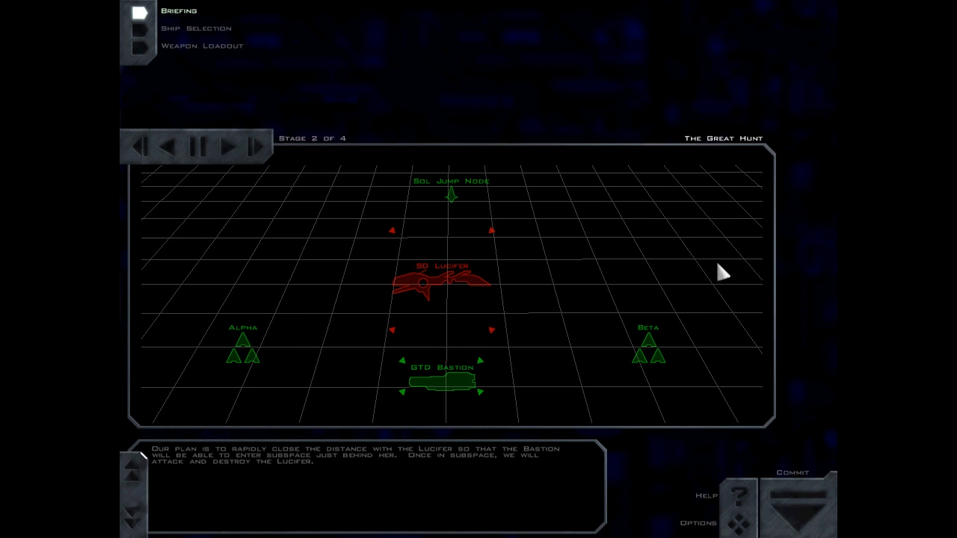
{"action": "left_click", "coordinate": [226, 146]}
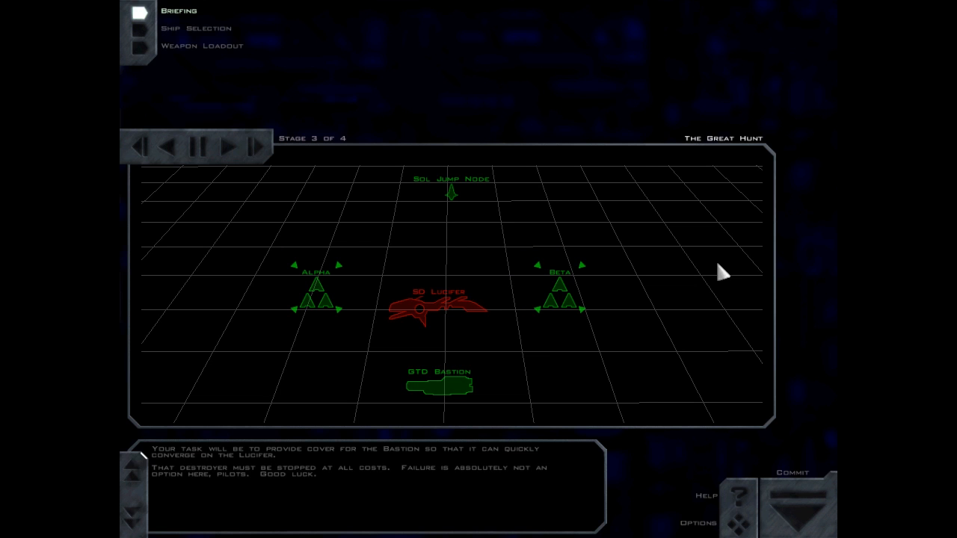
Advance to briefing stage 4 of 4, showing the objective to escort the Bastion to the Jump Node.
{"action": "left_click", "coordinate": [236, 146]}
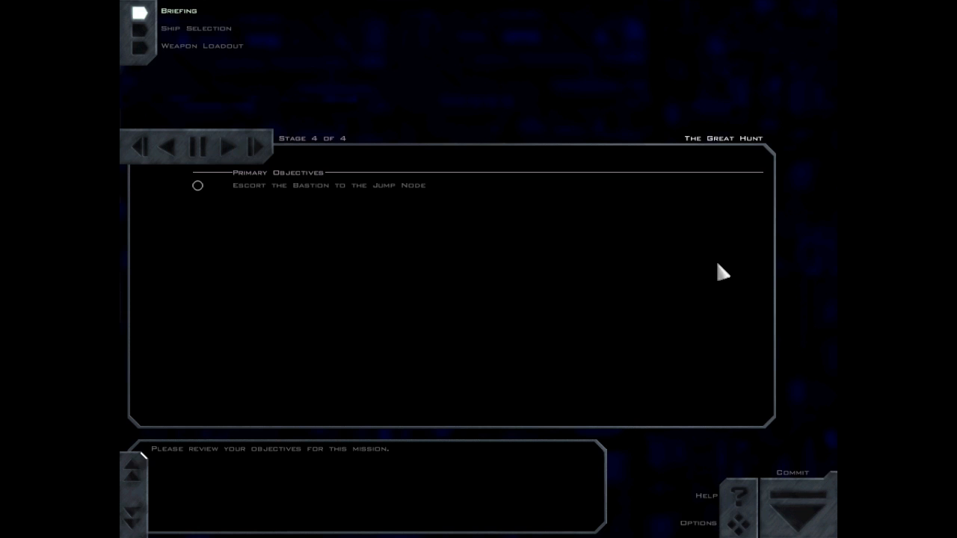
{"action": "mouse_move", "coordinate": [603, 240]}
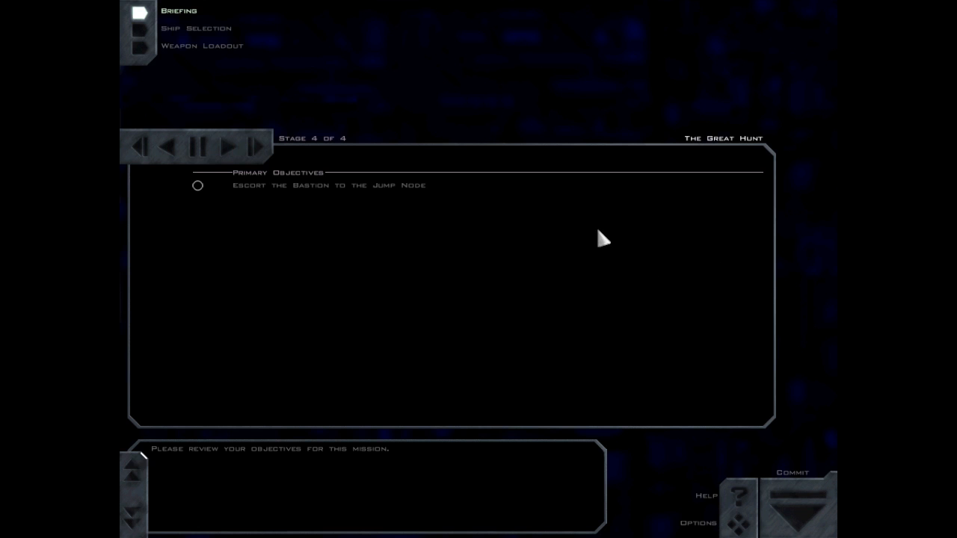
{"action": "mouse_move", "coordinate": [581, 222]}
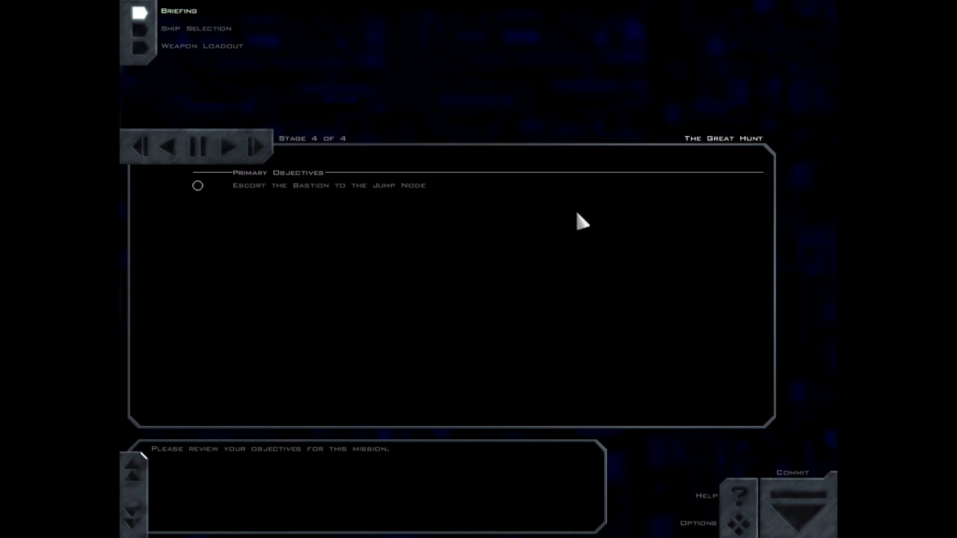
{"action": "mouse_move", "coordinate": [204, 48]}
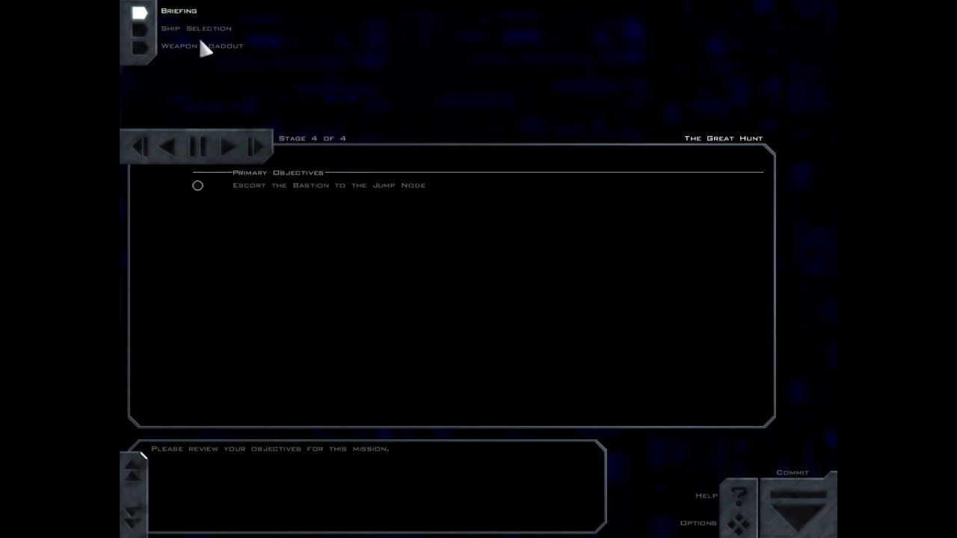
Review ships such as the Hercules and GTF Ulysses, then move to Alpha 1's weapon loadout.
{"action": "left_click", "coordinate": [194, 27]}
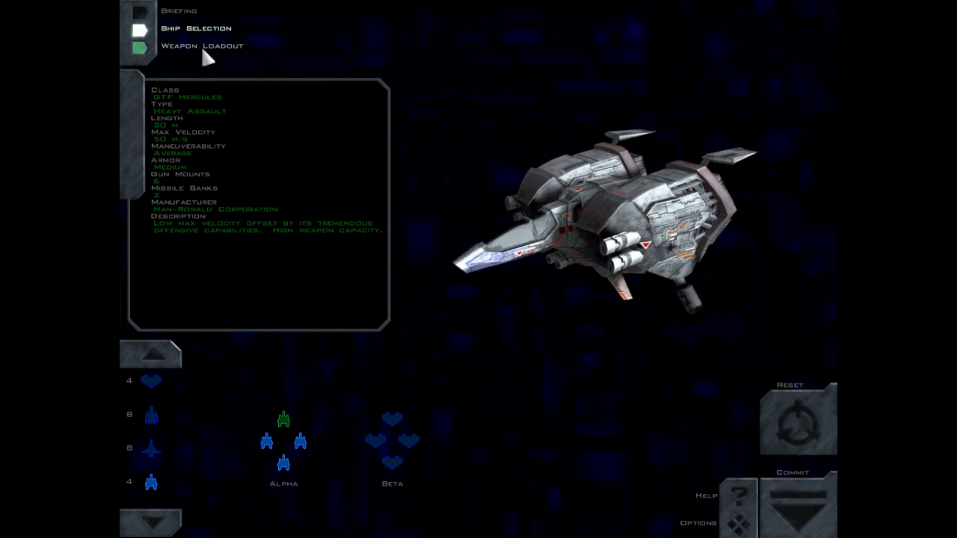
{"action": "left_click", "coordinate": [390, 417]}
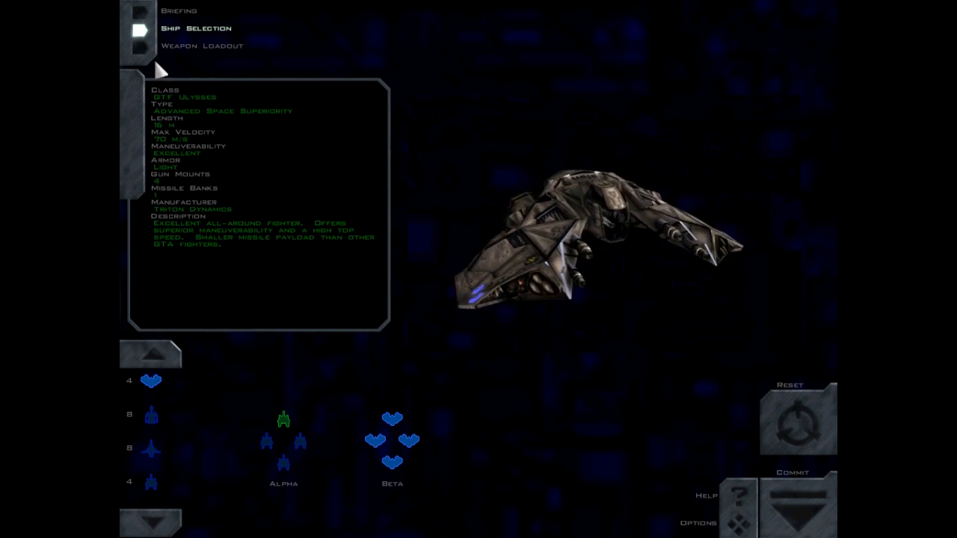
{"action": "left_click", "coordinate": [201, 45]}
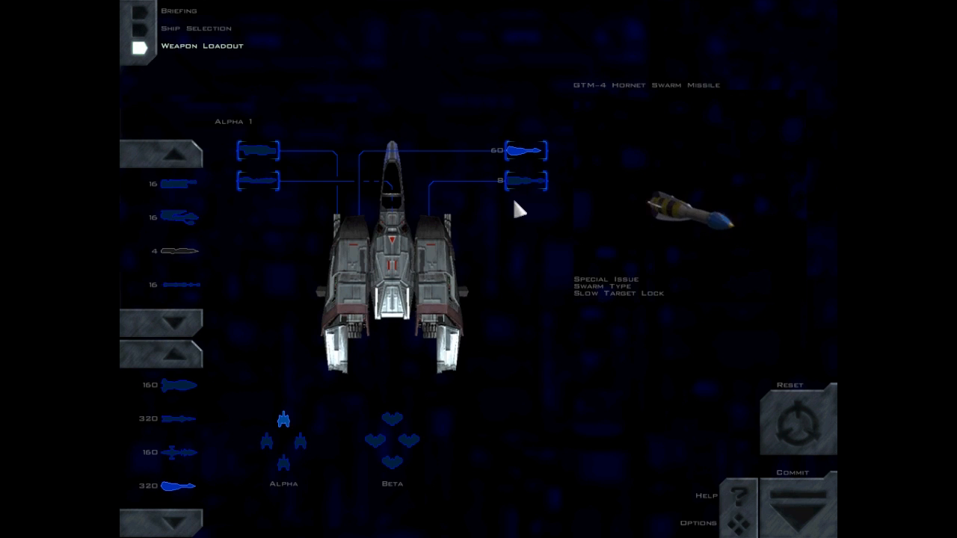
Load 15 GTM-4 Hornet missiles into Alpha 1's first missile bank, check its gun bank, and return to briefing.
{"action": "left_click", "coordinate": [524, 183]}
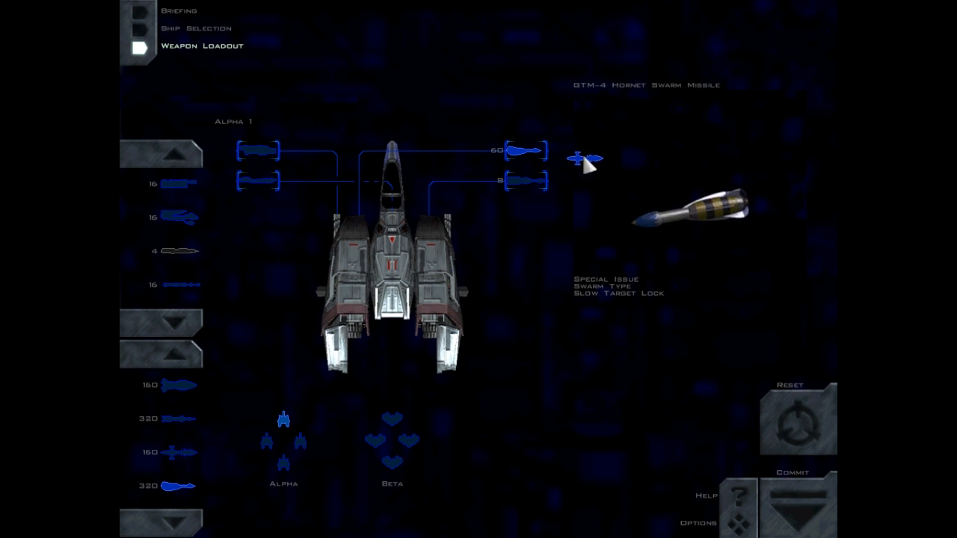
{"action": "left_click", "coordinate": [588, 159]}
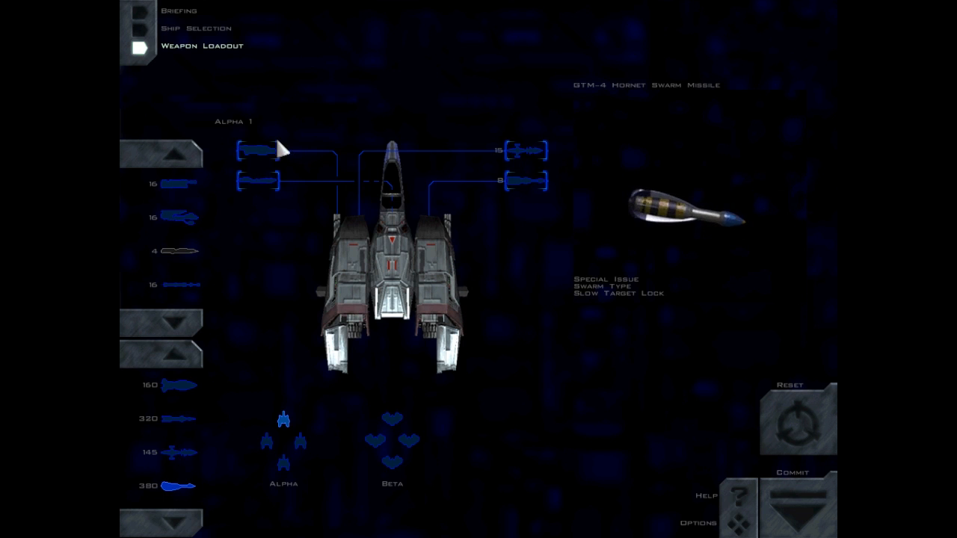
{"action": "left_click", "coordinate": [257, 151]}
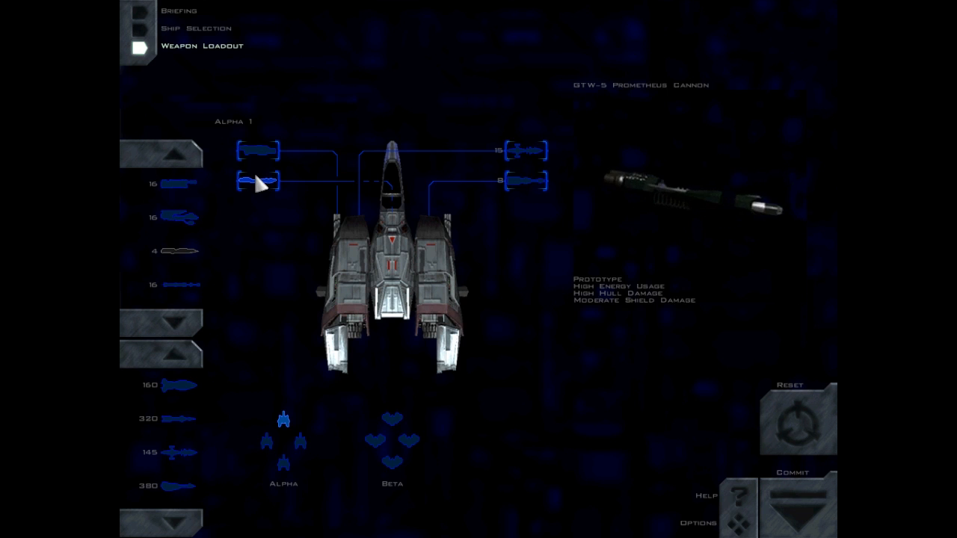
{"action": "left_click", "coordinate": [178, 11]}
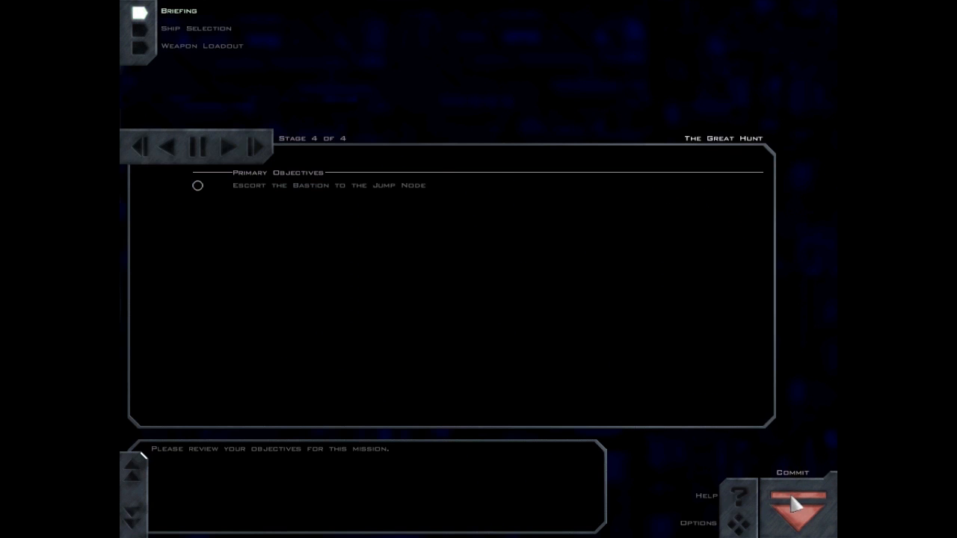
{"action": "left_click", "coordinate": [799, 504]}
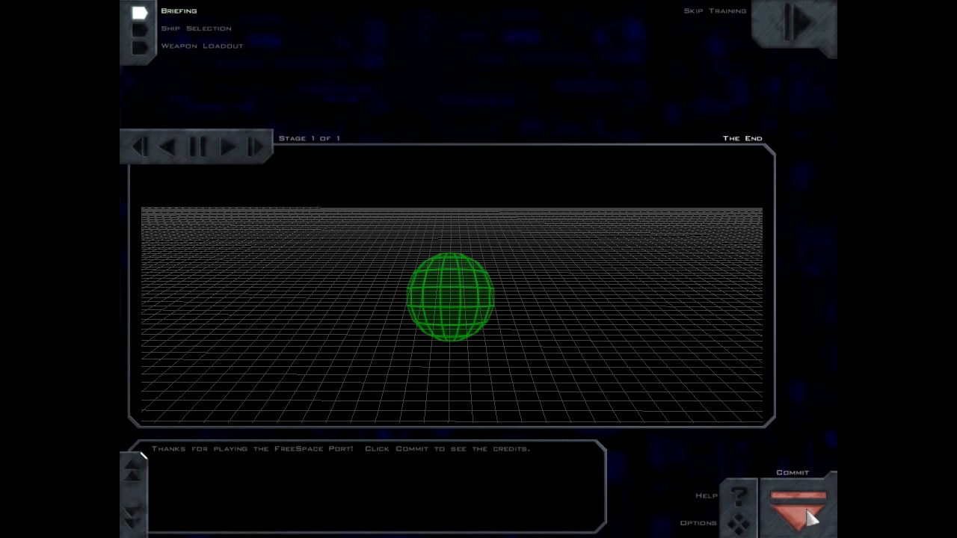
Commit the closing 'The End' briefing to launch the final in-flight view.
{"action": "left_click", "coordinate": [800, 505]}
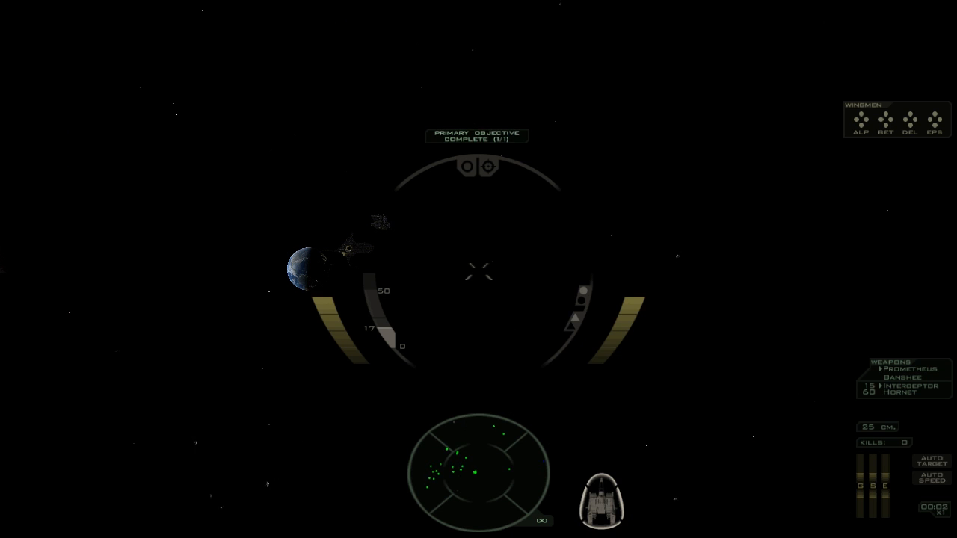